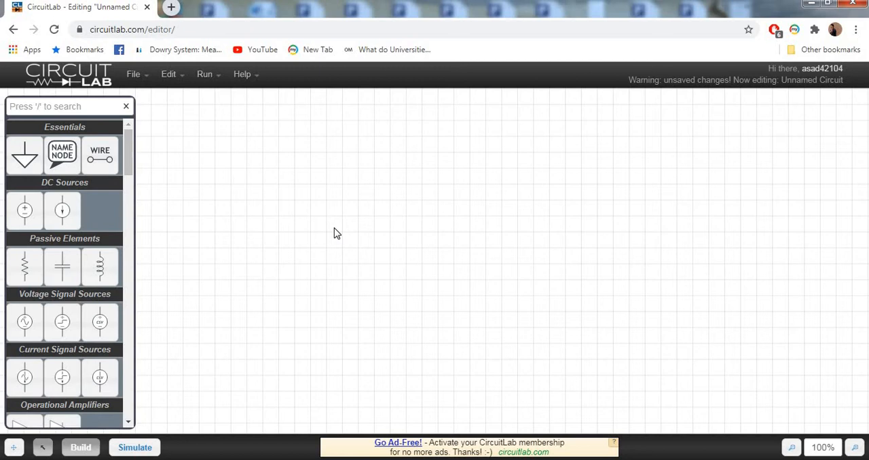
pyautogui.moveTo(62, 266)
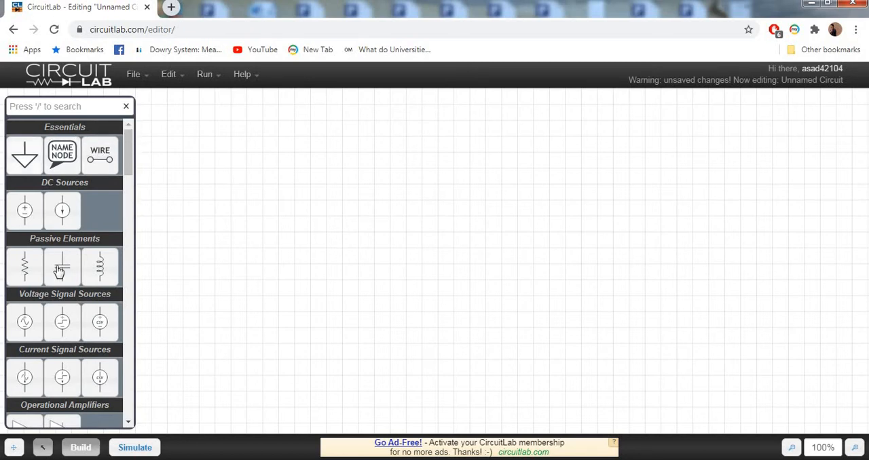
pyautogui.moveTo(76, 245)
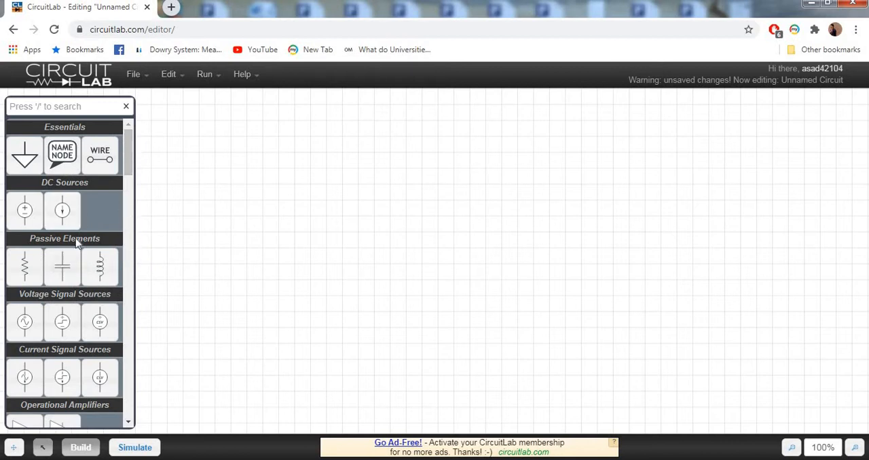
pyautogui.moveTo(179, 236)
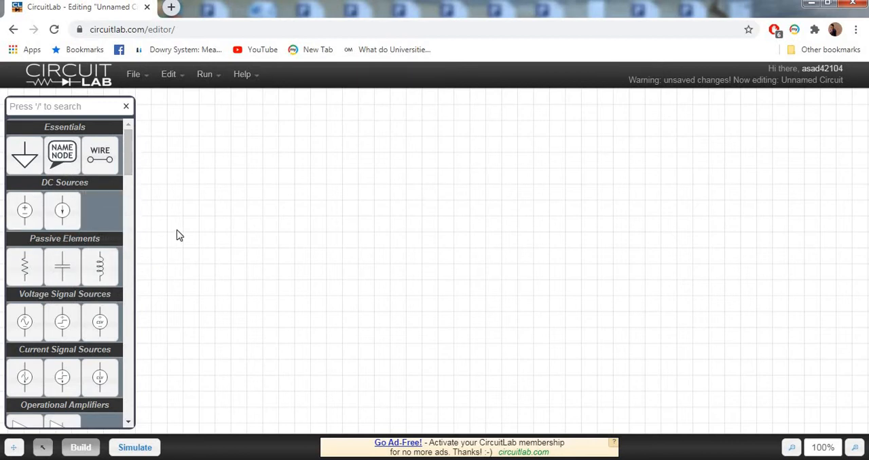
pyautogui.moveTo(192, 257)
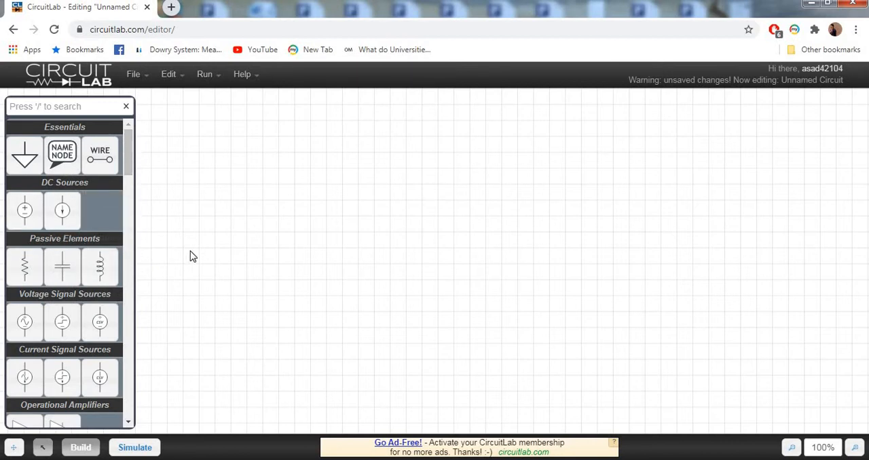
pyautogui.moveTo(155, 195)
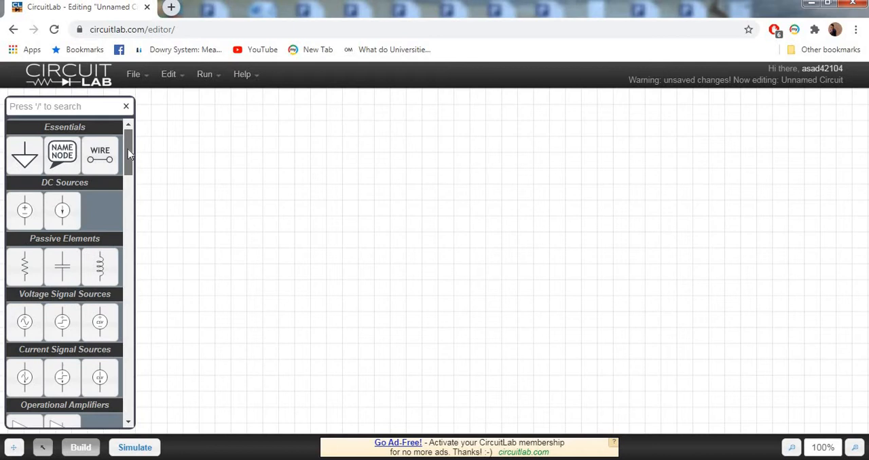
pyautogui.moveTo(25, 211)
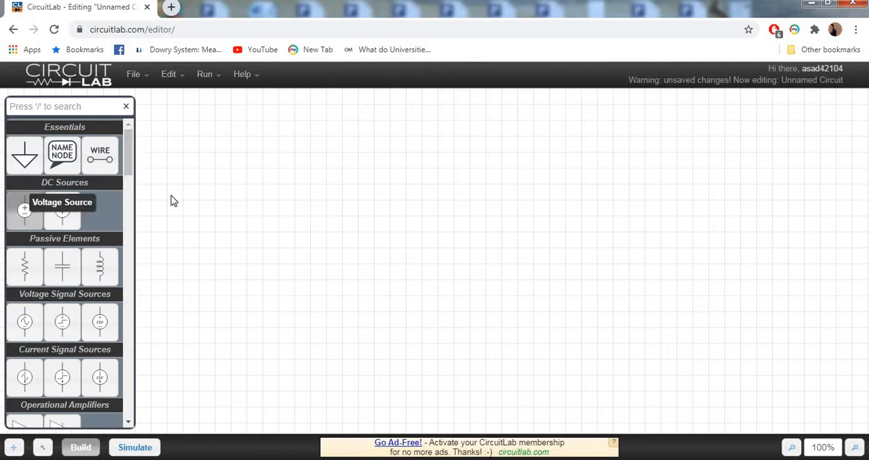
# Step: Place the DC voltage source V2 on the empty canvas
pyautogui.moveTo(24, 210); pyautogui.dragTo(261, 196)
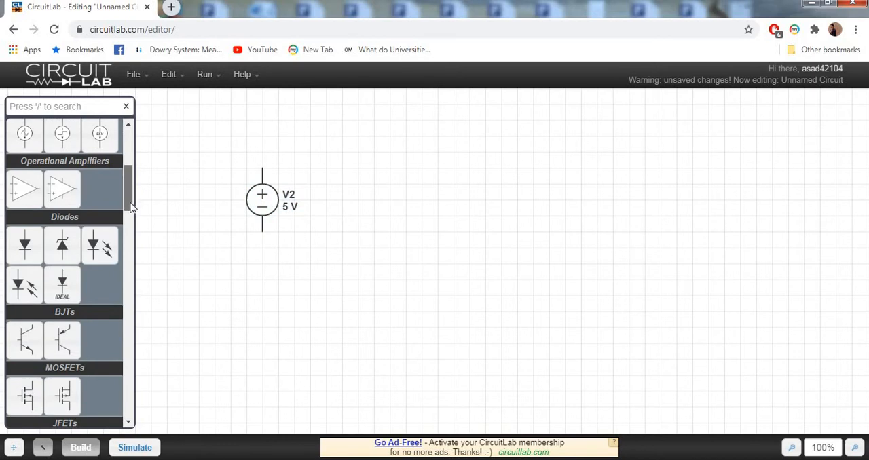
# Step: Place the 1N4148 diode D3 on the canvas and rotate it a quarter turn clockwise
pyautogui.scroll(-3)
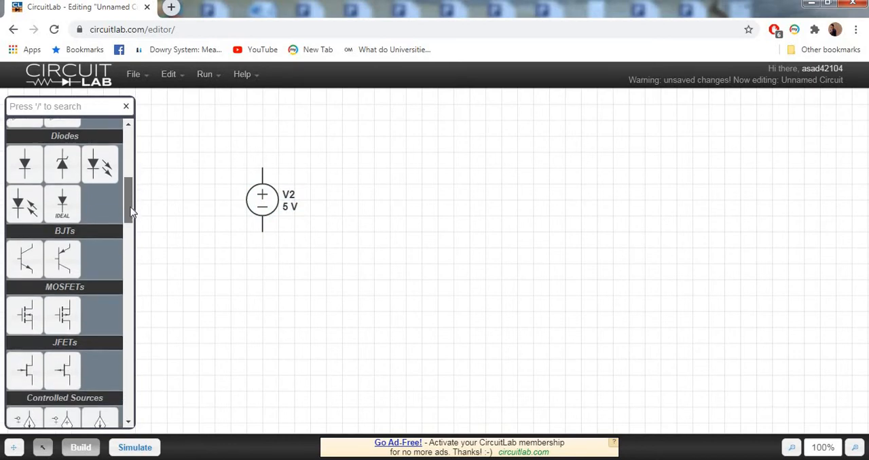
pyautogui.moveTo(25, 166)
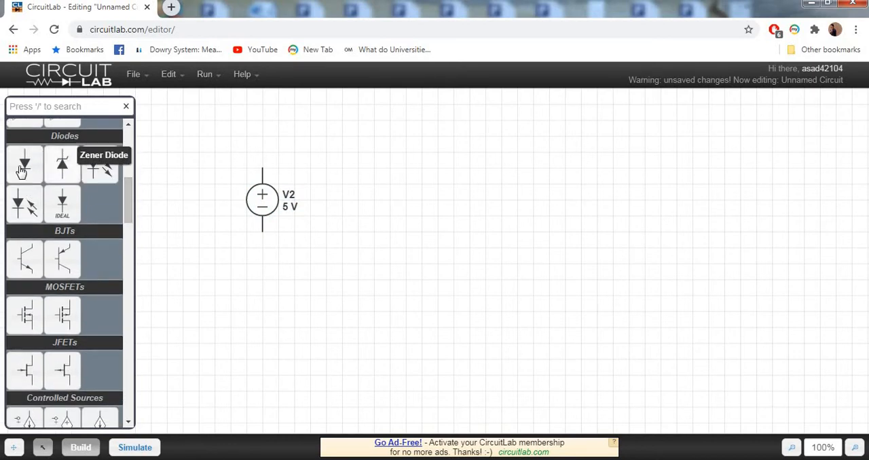
pyautogui.moveTo(24, 163); pyautogui.dragTo(337, 144)
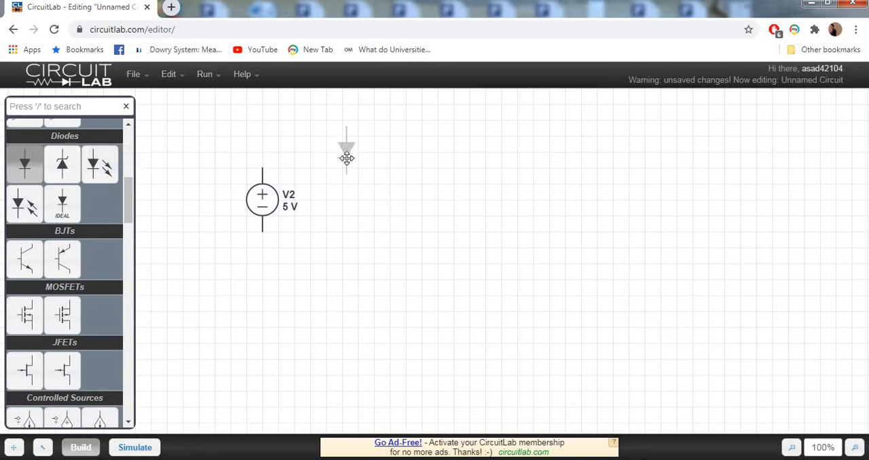
pyautogui.rightClick(346, 143)
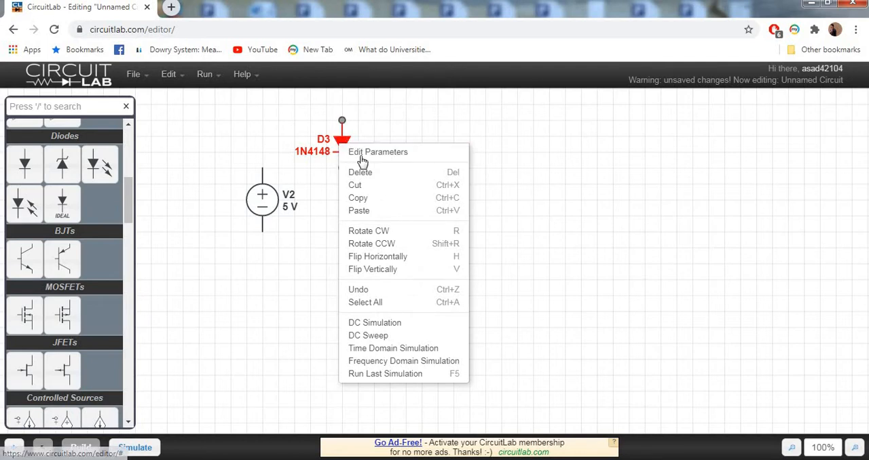
pyautogui.moveTo(369, 231)
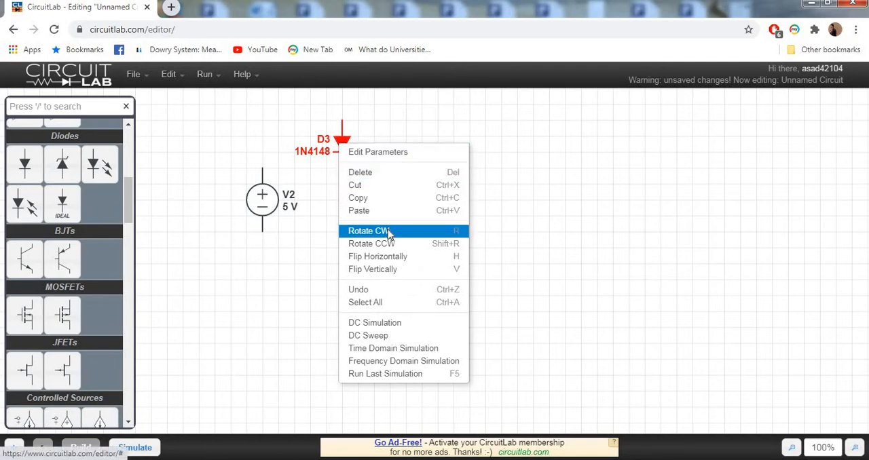
pyautogui.click(369, 230)
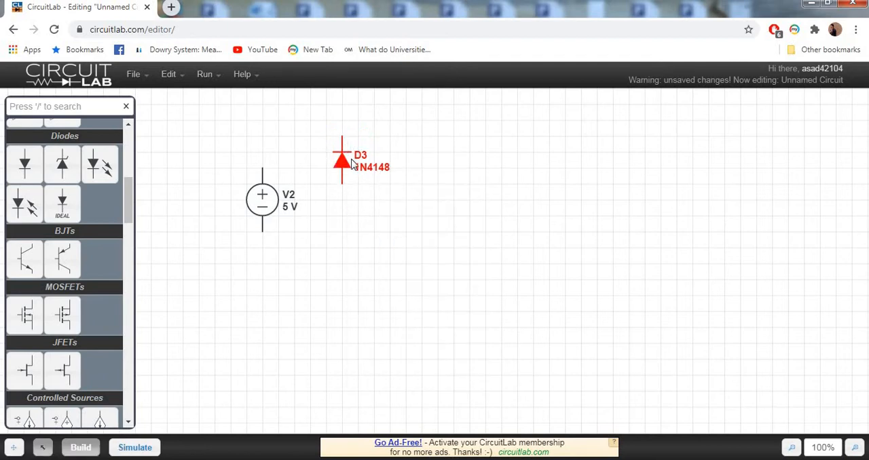
# Step: Rotate D3 again so it points right and move it up and right of V2
pyautogui.rightClick(342, 160)
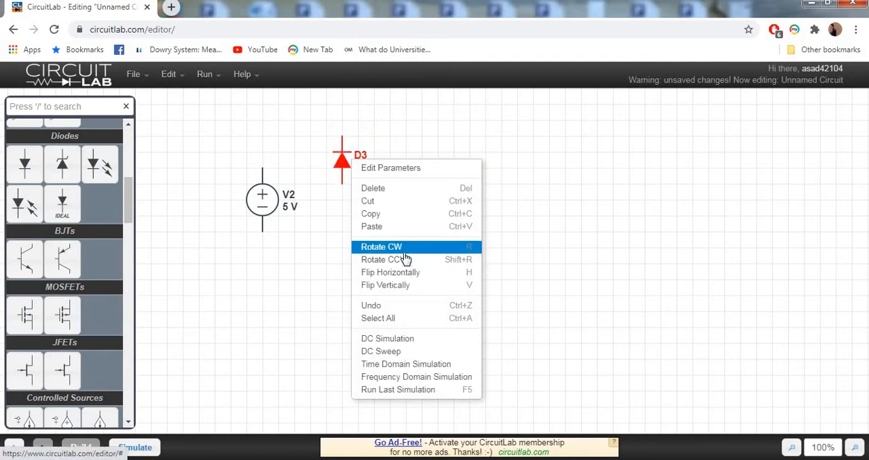
pyautogui.click(380, 247)
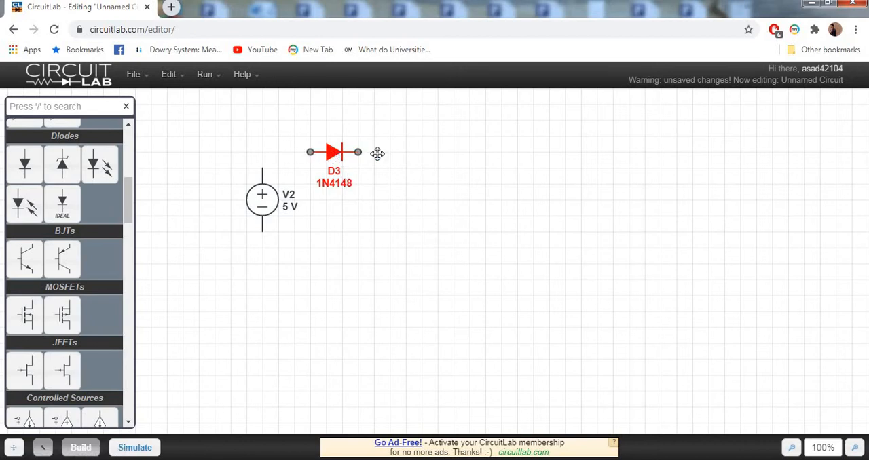
pyautogui.moveTo(334, 150); pyautogui.dragTo(398, 151)
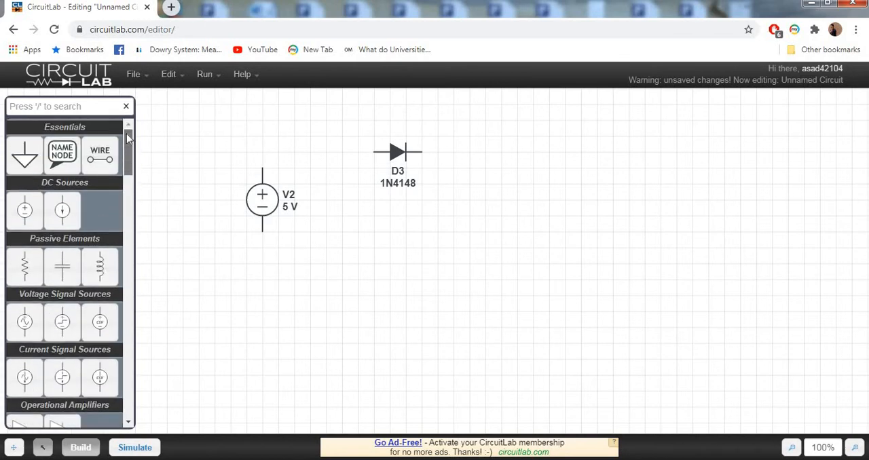
# Step: Place resistor R2 from Passive Elements to the right of the diode
pyautogui.scroll(-3)
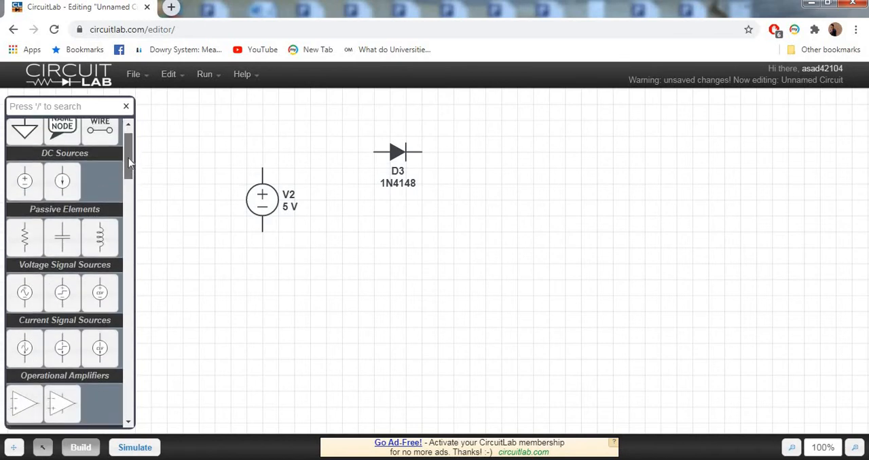
pyautogui.scroll(-3)
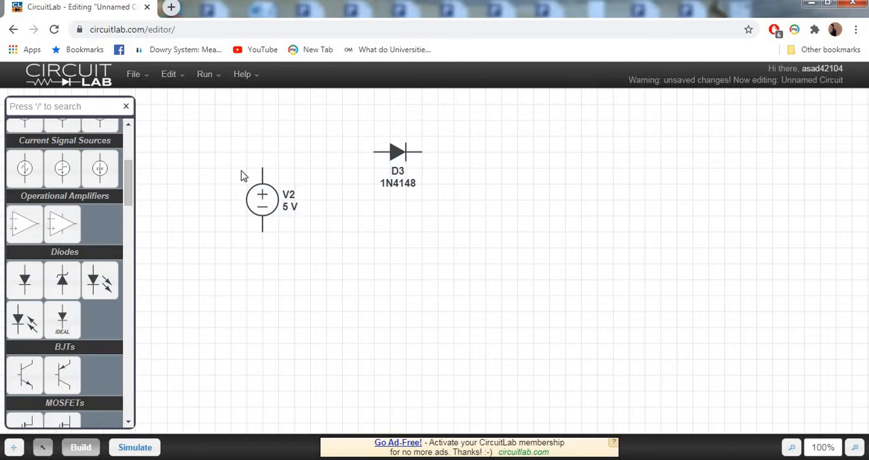
pyautogui.moveTo(354, 195)
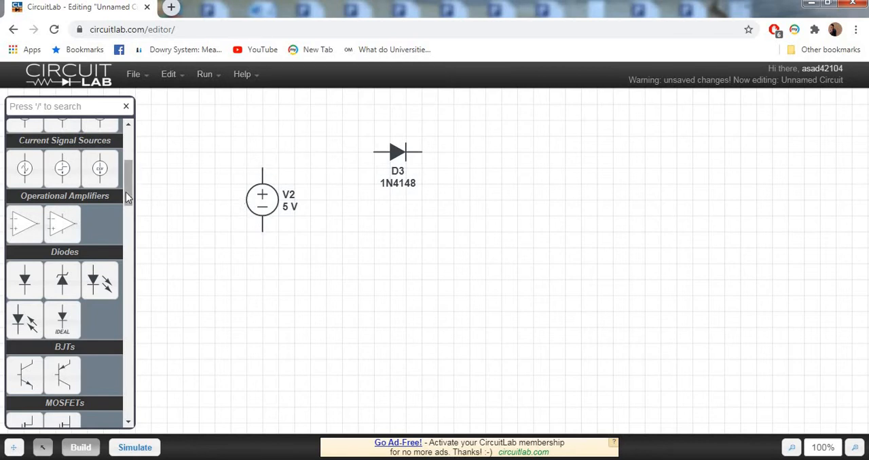
pyautogui.scroll(-3)
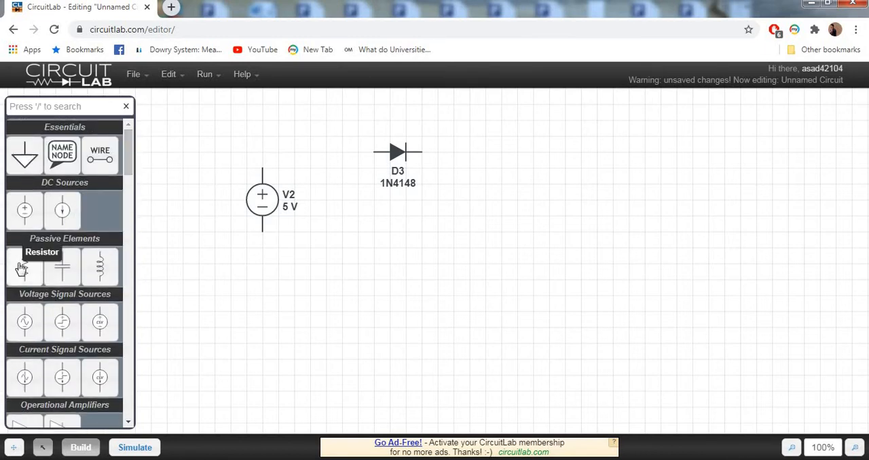
pyautogui.moveTo(24, 264); pyautogui.dragTo(527, 203)
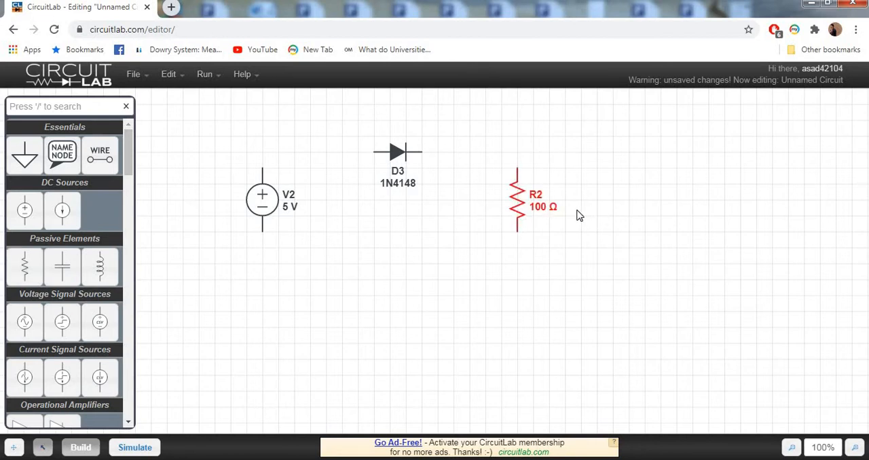
# Step: Set R2's resistance to 1000 Ω through Edit Parameters
pyautogui.rightClick(519, 201)
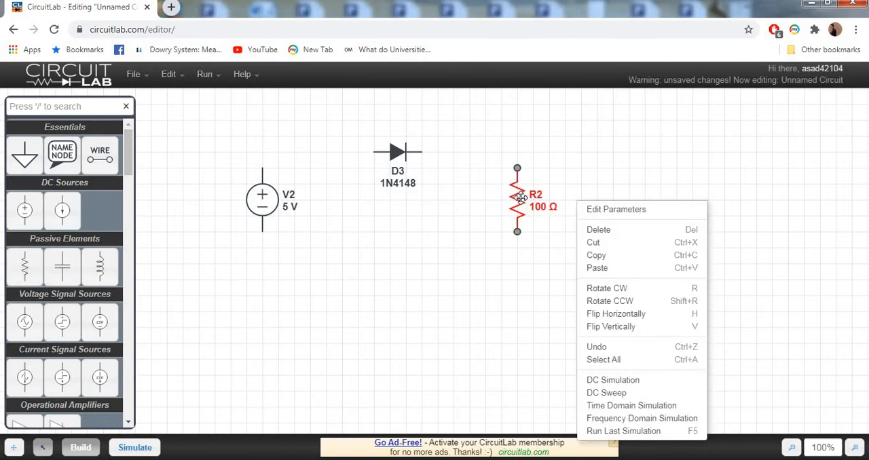
pyautogui.click(616, 209)
pyautogui.write('1000')
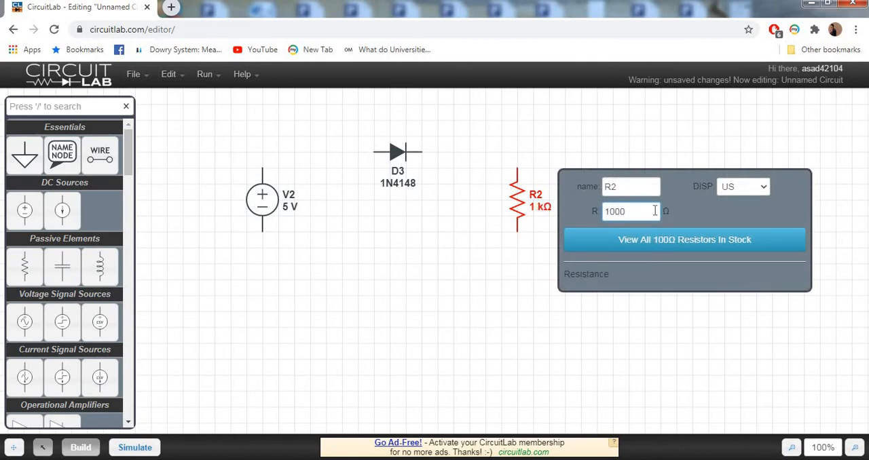
pyautogui.click(646, 214)
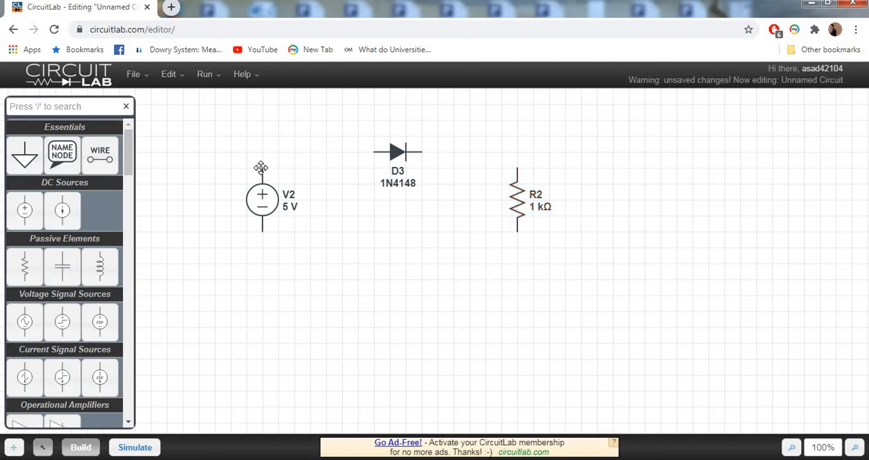
# Step: Wire V2's top to D3's anode, D3's cathode to R2's top, and V2's bottom to R2's bottom
pyautogui.moveTo(262, 167); pyautogui.dragTo(306, 147)
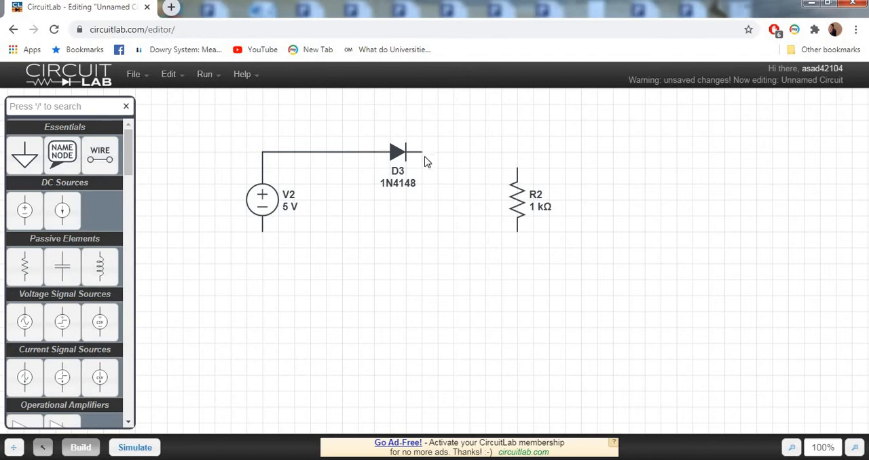
pyautogui.moveTo(419, 151); pyautogui.dragTo(502, 162)
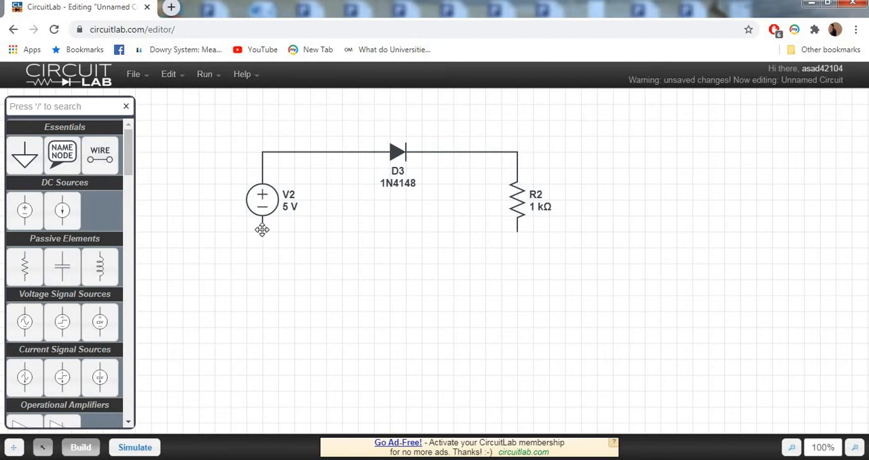
pyautogui.moveTo(261, 230); pyautogui.dragTo(509, 265)
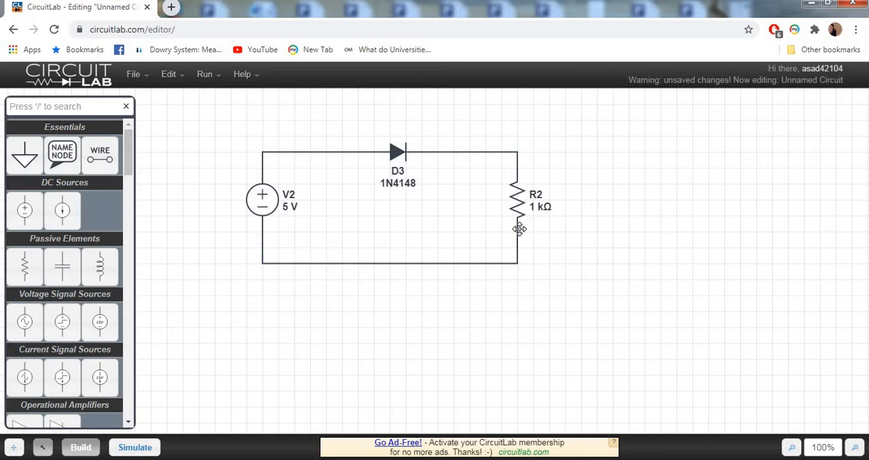
pyautogui.moveTo(247, 260)
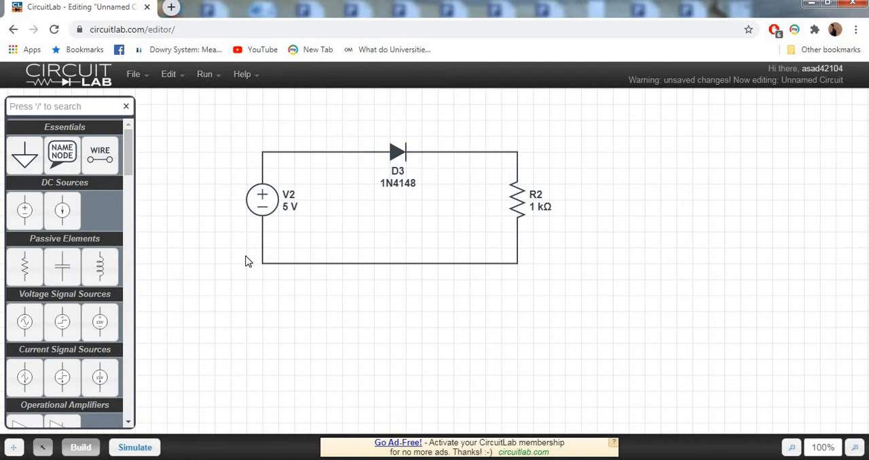
pyautogui.moveTo(195, 247)
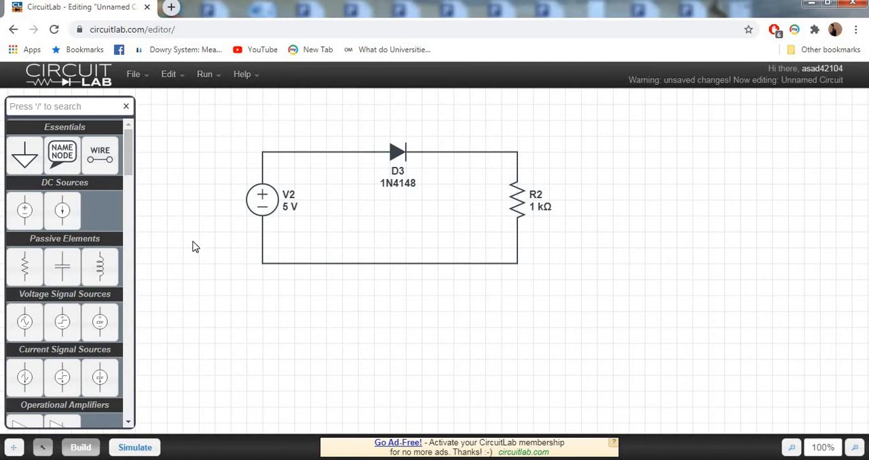
pyautogui.moveTo(24, 156)
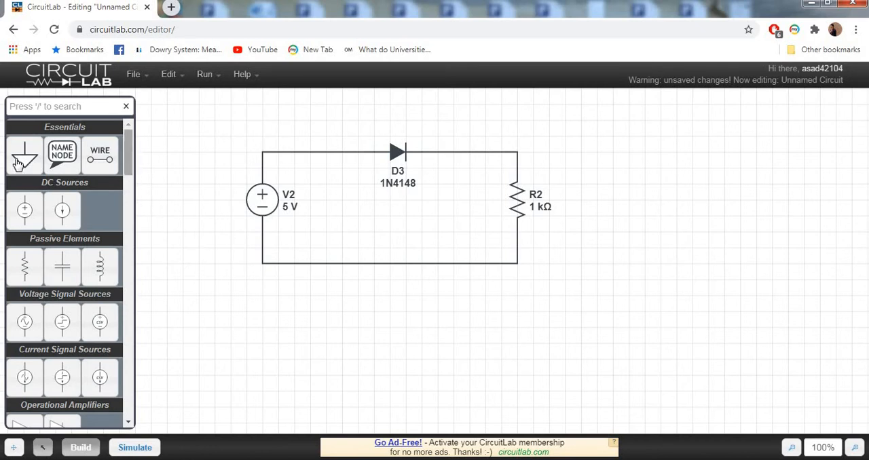
# Step: Add a Ground element from Essentials onto the loop's bottom wire
pyautogui.click(24, 154)
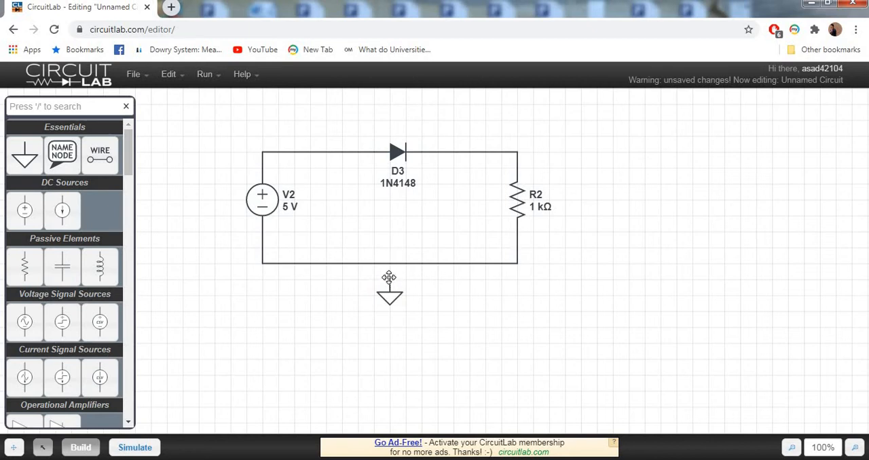
pyautogui.moveTo(388, 265)
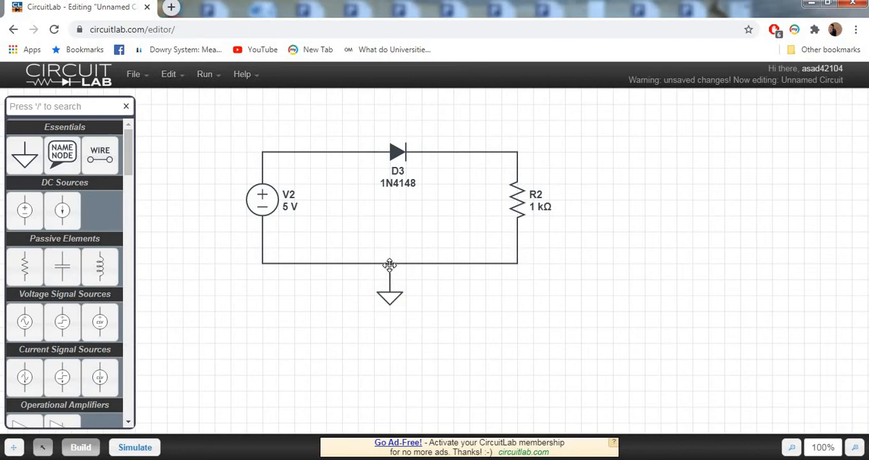
pyautogui.moveTo(475, 345)
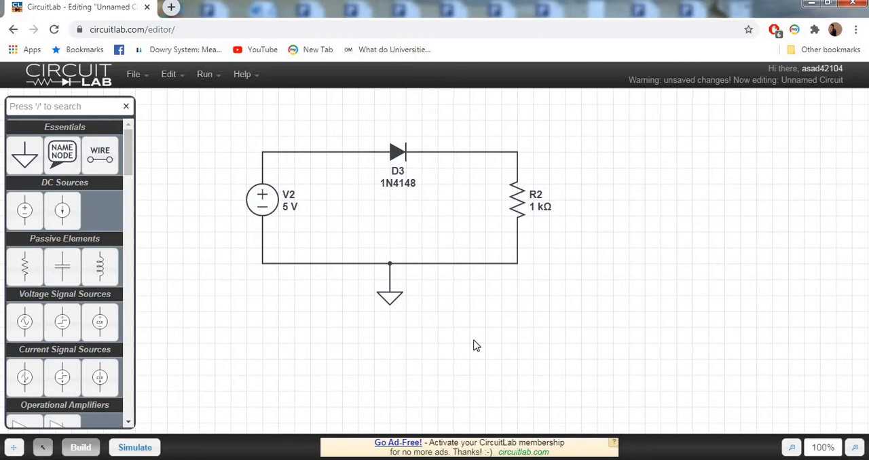
pyautogui.moveTo(475, 331)
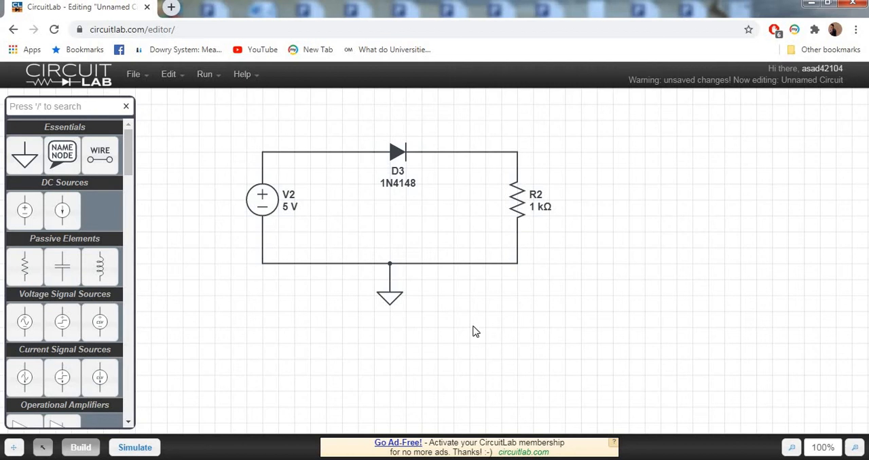
pyautogui.moveTo(486, 319)
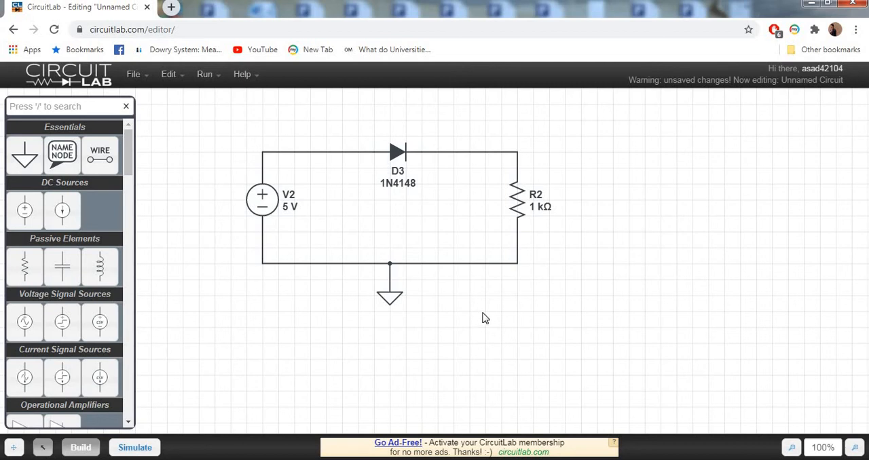
pyautogui.moveTo(352, 234)
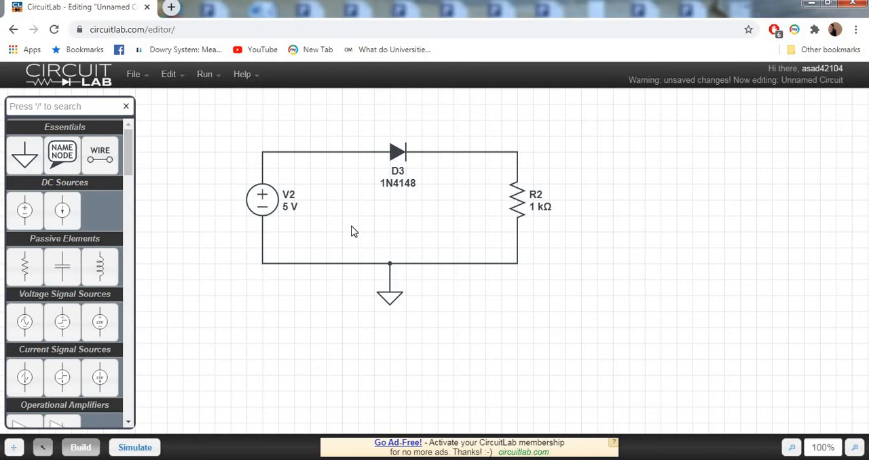
pyautogui.moveTo(304, 206)
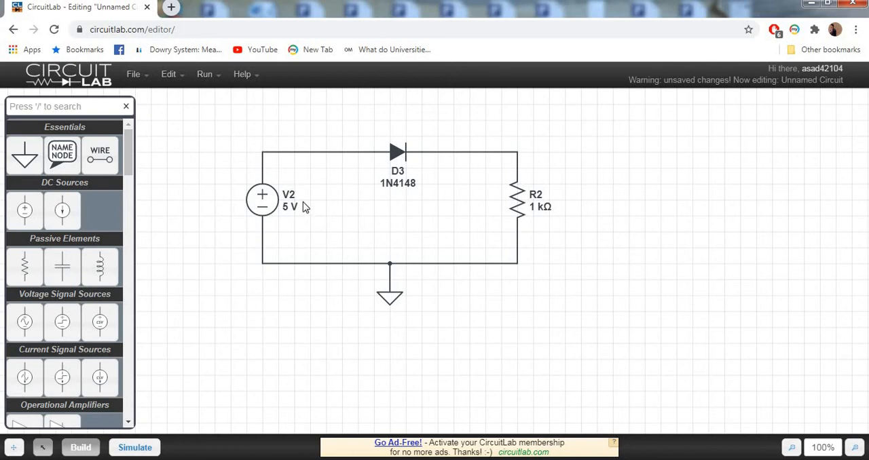
pyautogui.moveTo(415, 190)
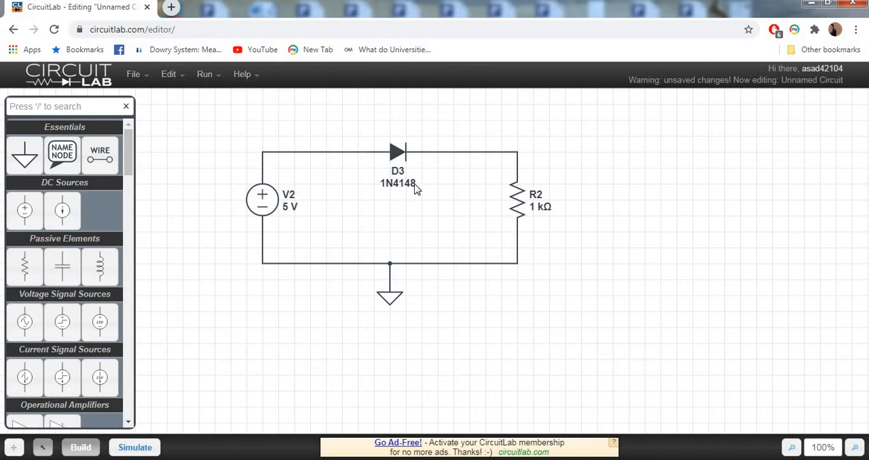
pyautogui.moveTo(432, 168)
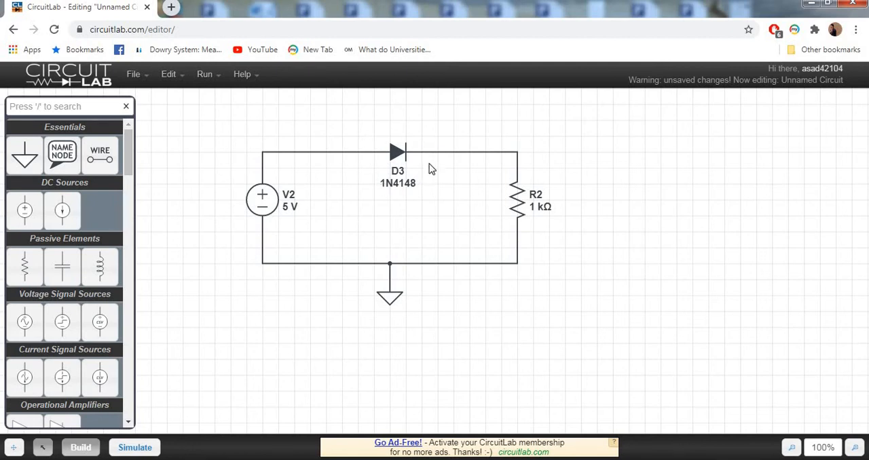
pyautogui.moveTo(556, 198)
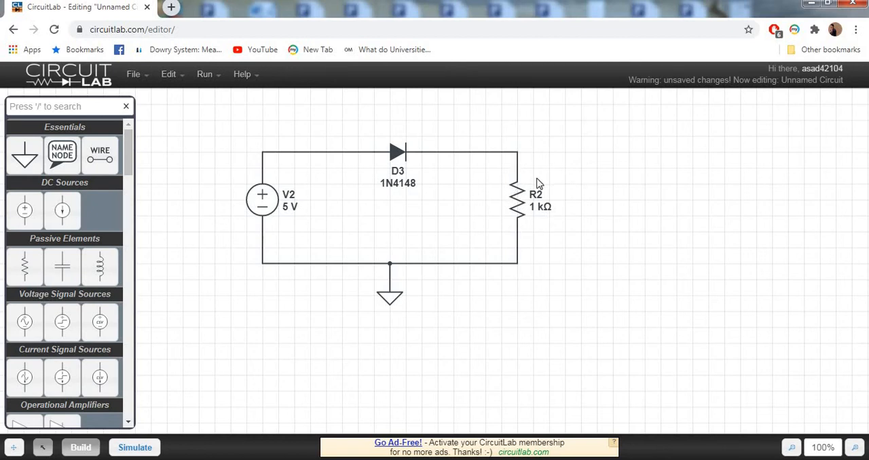
pyautogui.click(517, 200)
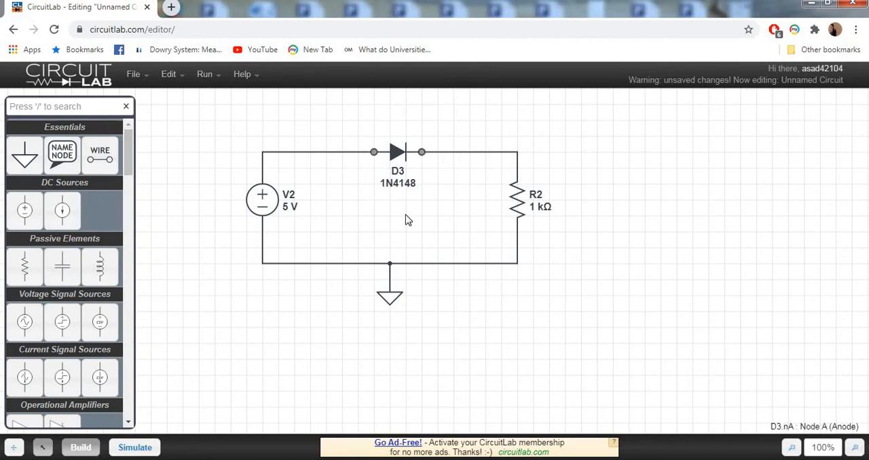
pyautogui.moveTo(423, 189)
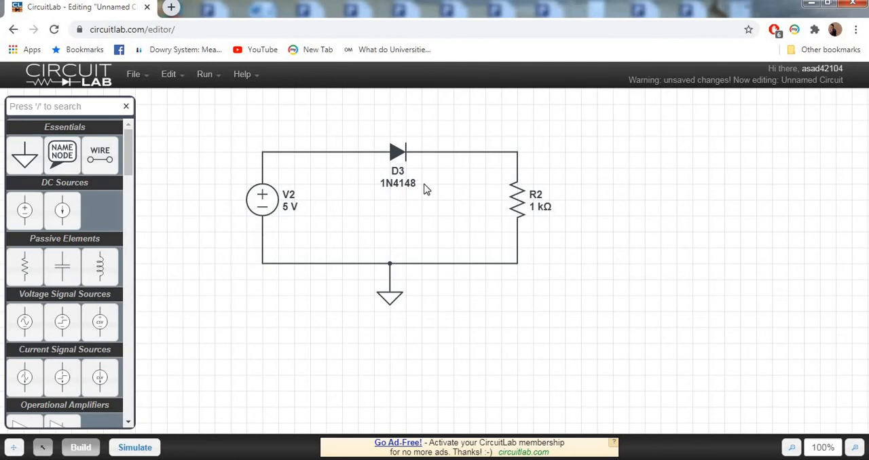
pyautogui.moveTo(323, 208)
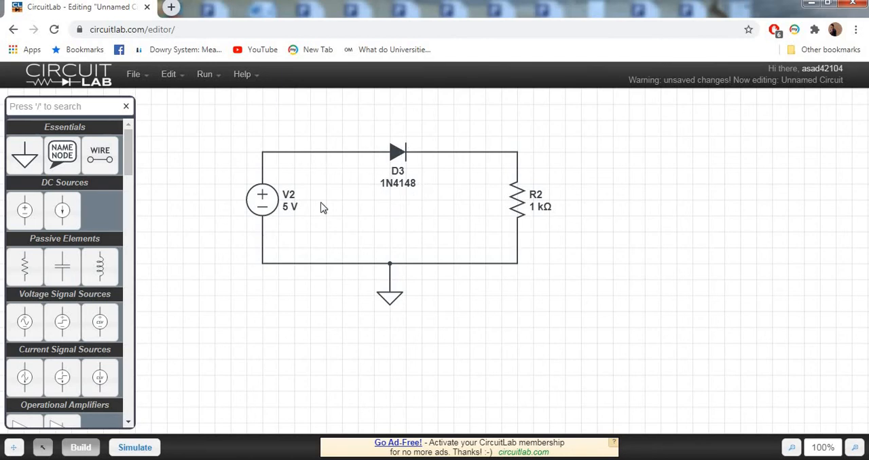
pyautogui.moveTo(141, 104)
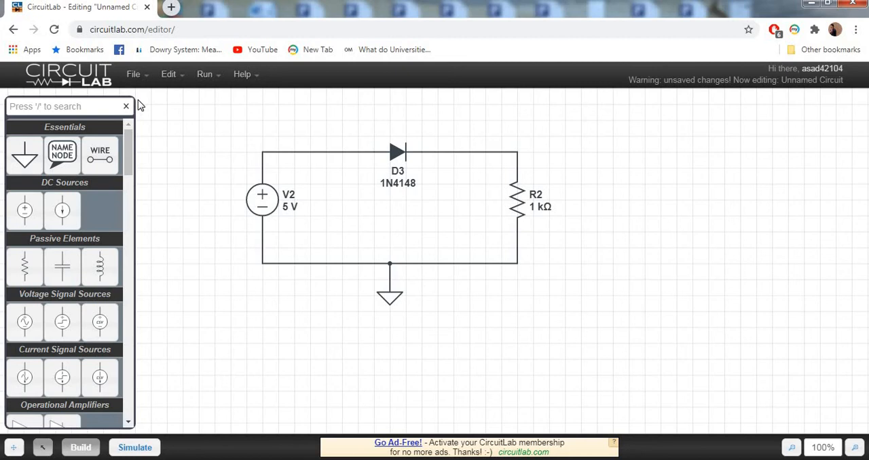
pyautogui.moveTo(206, 95)
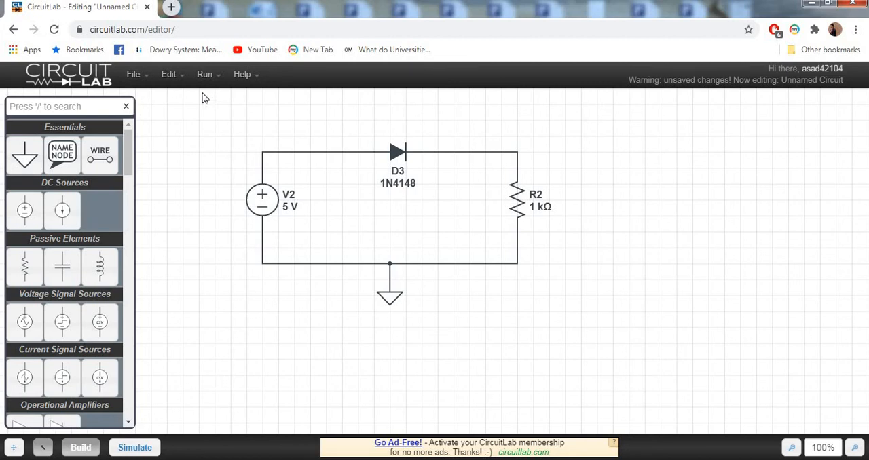
# Step: Choose DC Simulation from the Run menu and solve the operating point twice
pyautogui.click(204, 73)
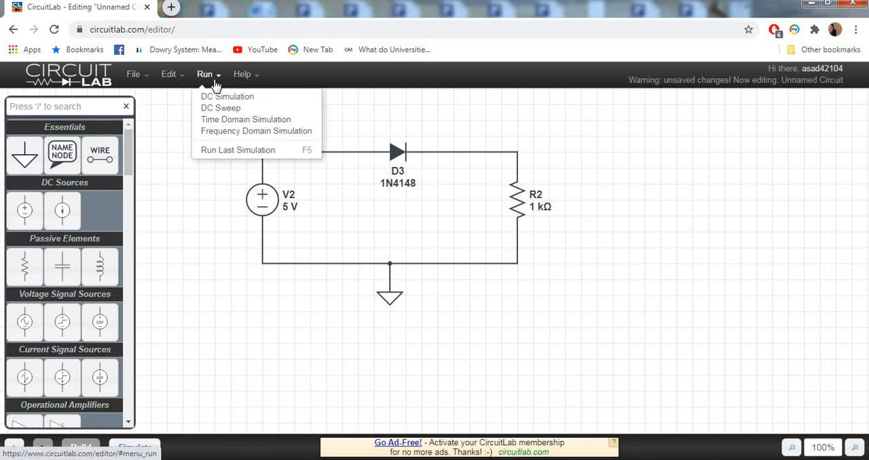
pyautogui.moveTo(226, 97)
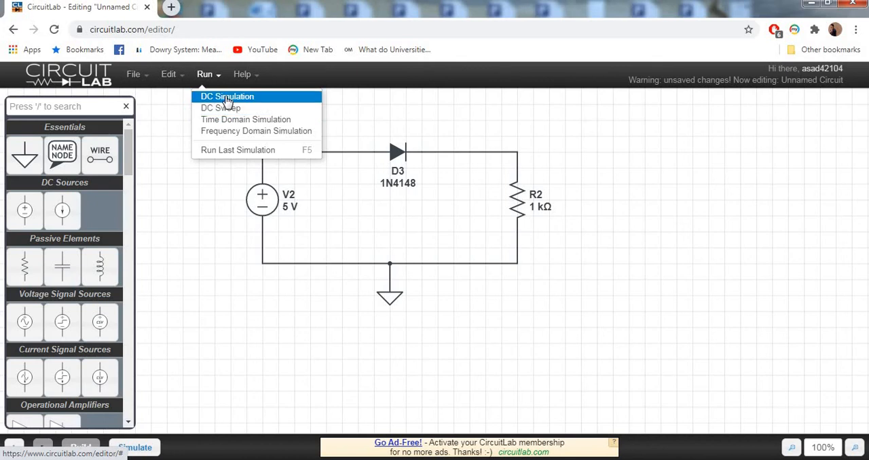
pyautogui.click(227, 96)
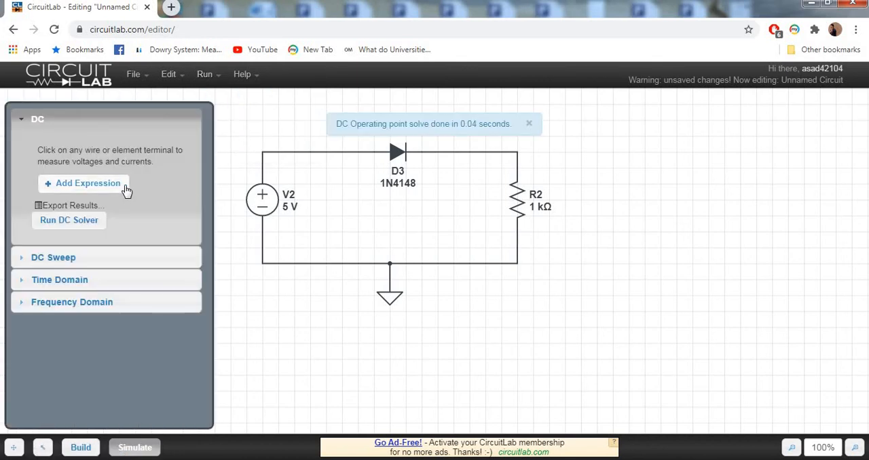
pyautogui.moveTo(88, 192)
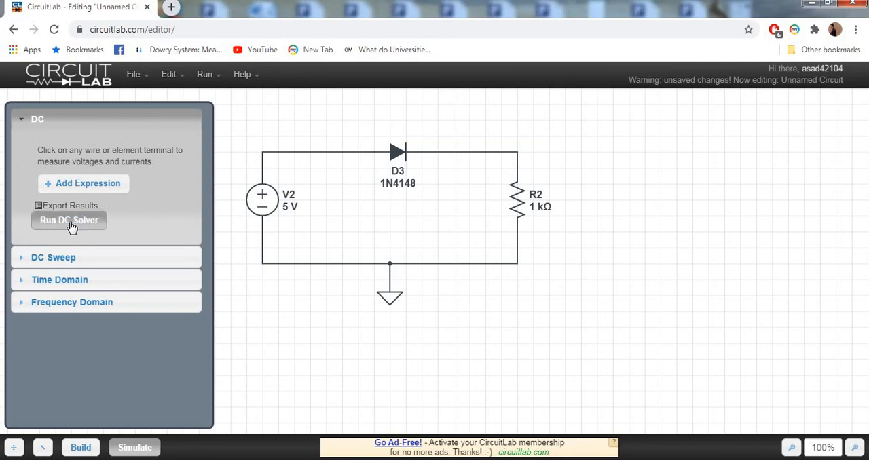
pyautogui.click(68, 220)
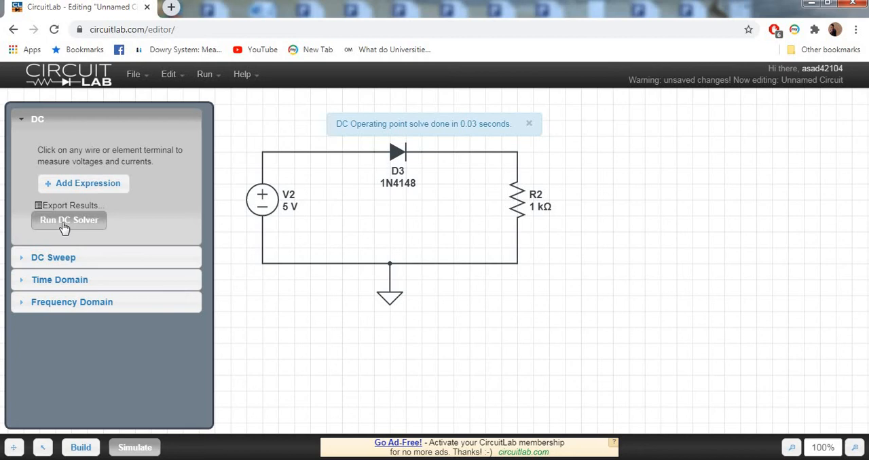
pyautogui.click(530, 124)
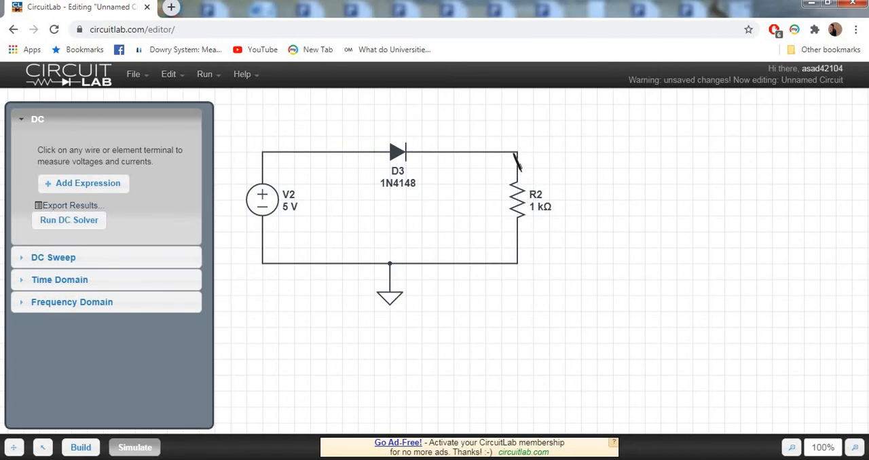
# Step: Add the V(un2) expression at R2's top node, reading about 4.35 V
pyautogui.click(517, 152)
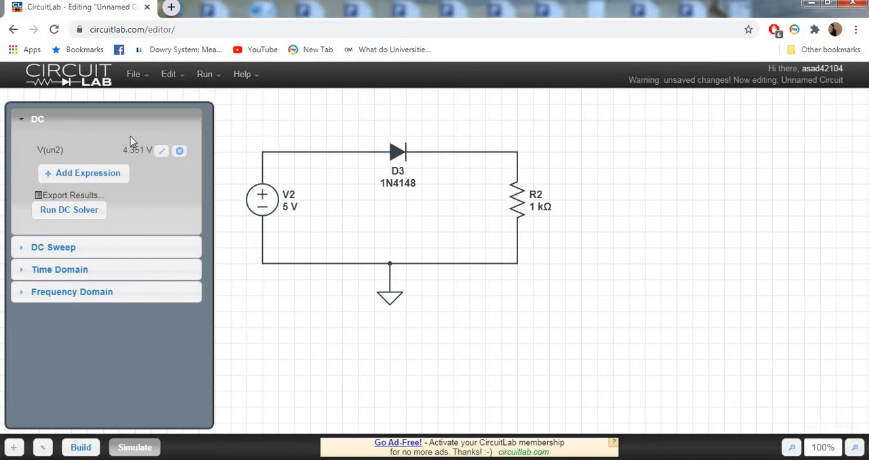
pyautogui.moveTo(163, 150)
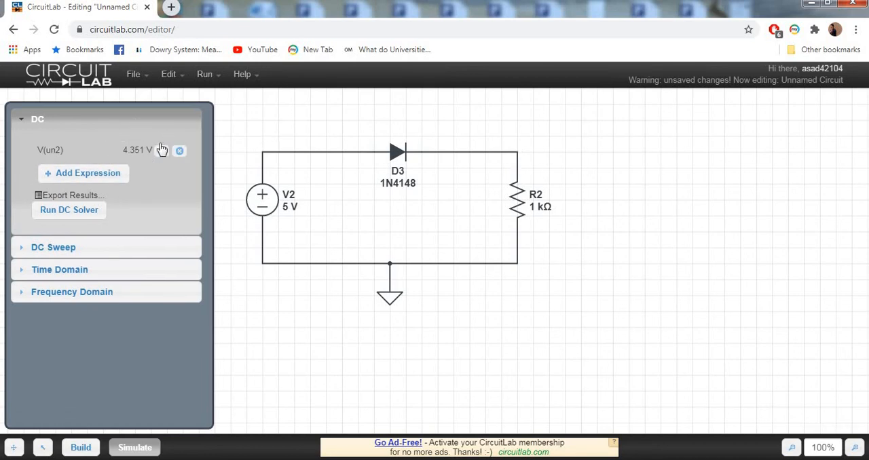
pyautogui.moveTo(136, 160)
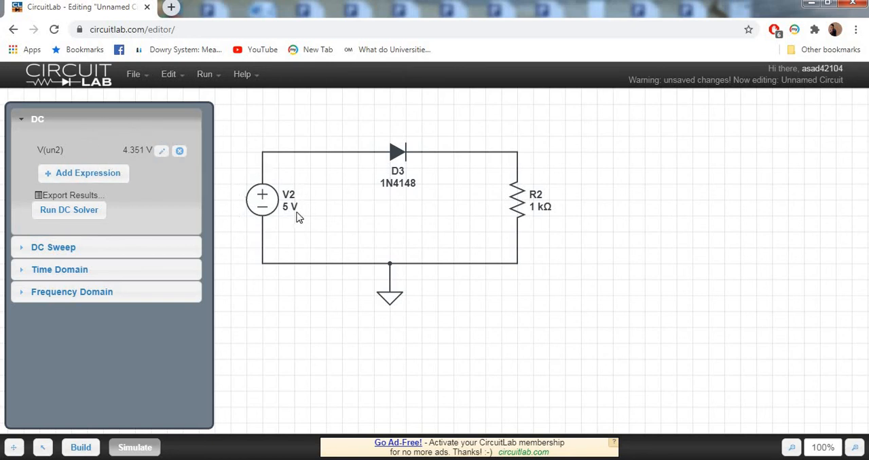
pyautogui.moveTo(414, 138)
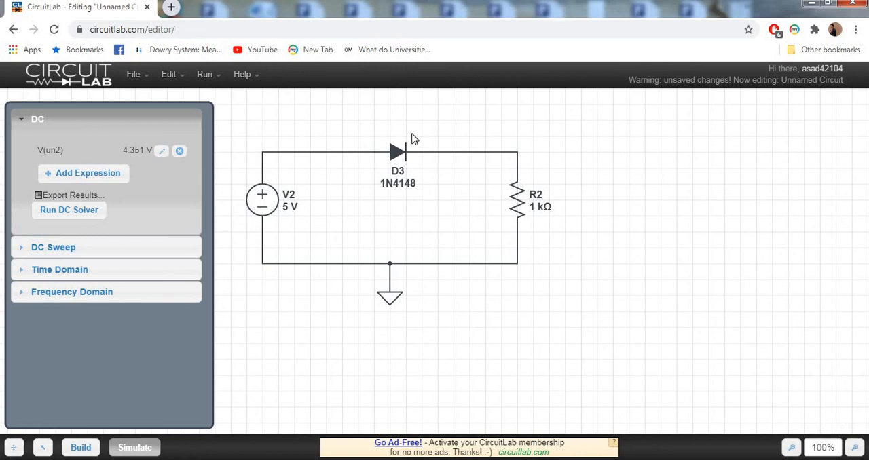
pyautogui.moveTo(422, 149)
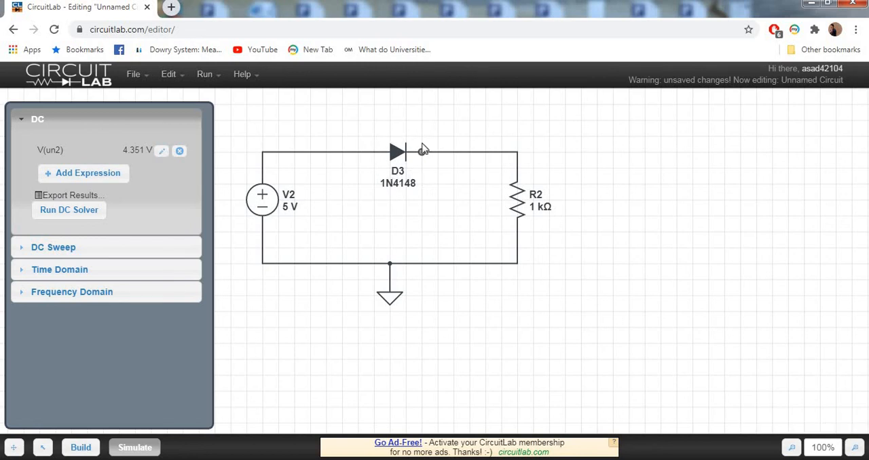
pyautogui.moveTo(301, 192)
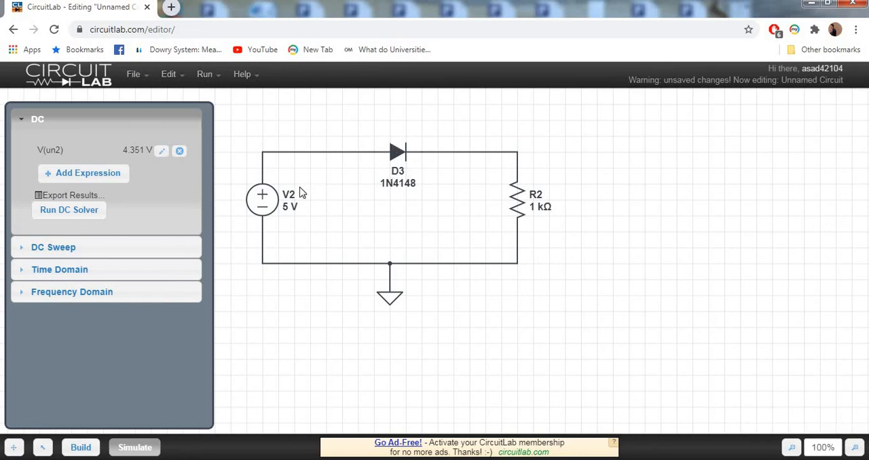
pyautogui.moveTo(328, 187)
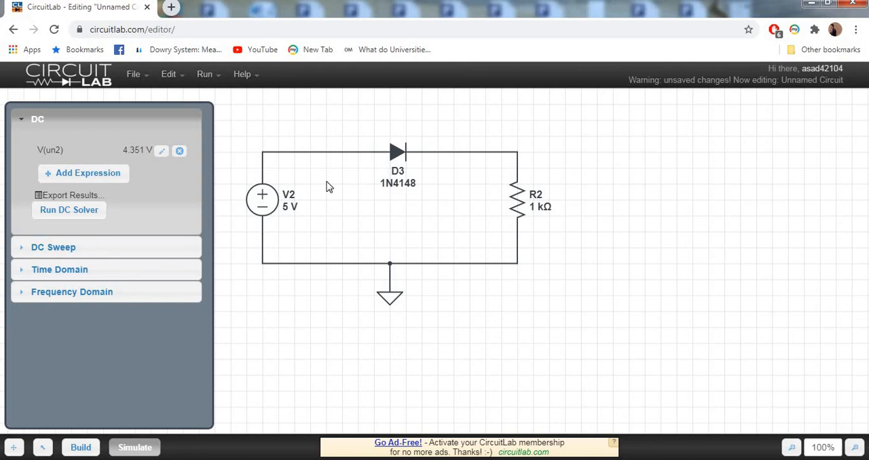
pyautogui.moveTo(169, 179)
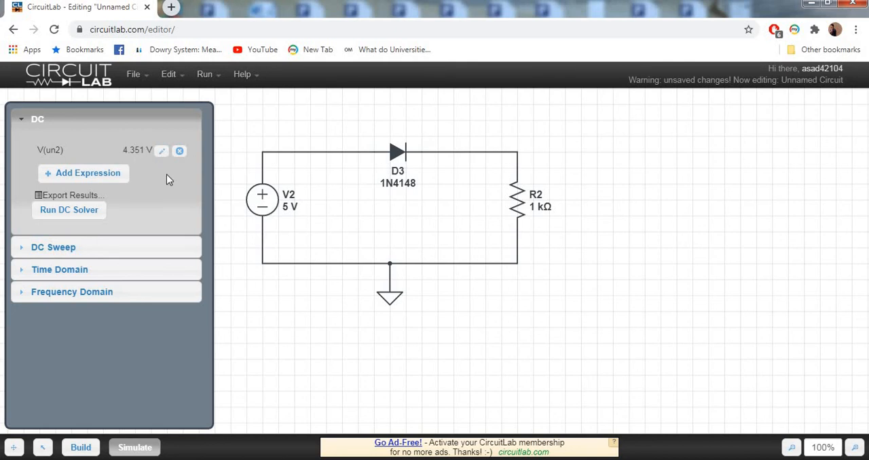